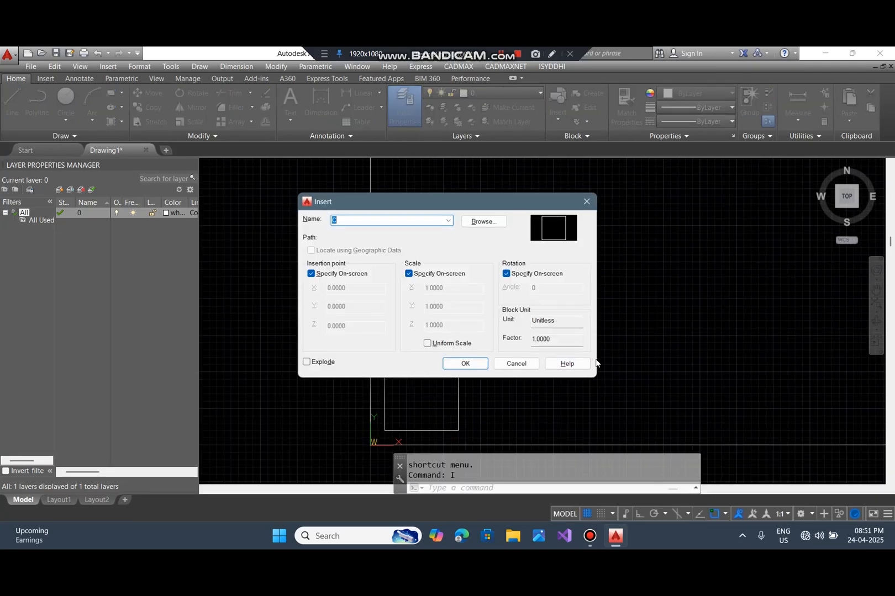
# - Dismiss Insert, copy the bay rectangle with dimensions, and begin the -VPOINT 1,-1,10 viewpoint
pyautogui.click(464, 364)
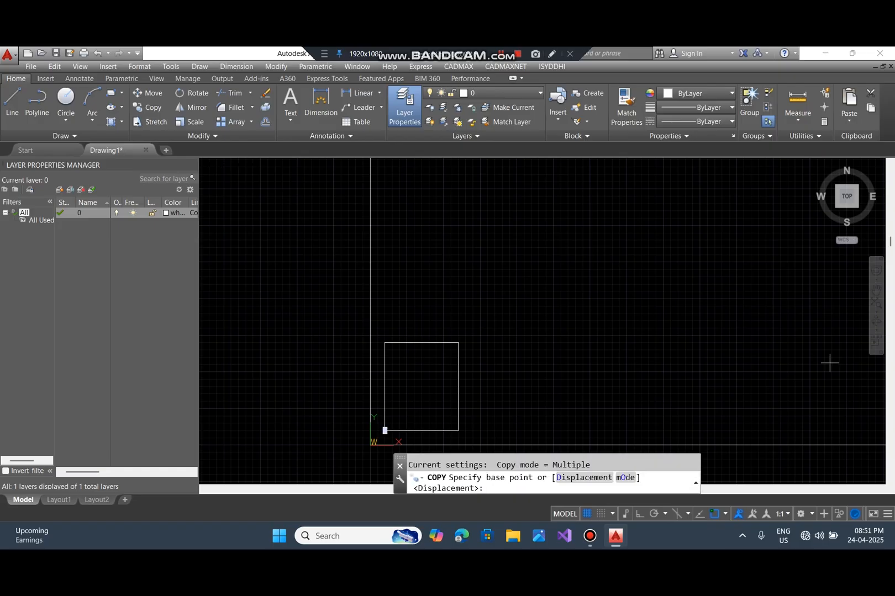
pyautogui.click(385, 431)
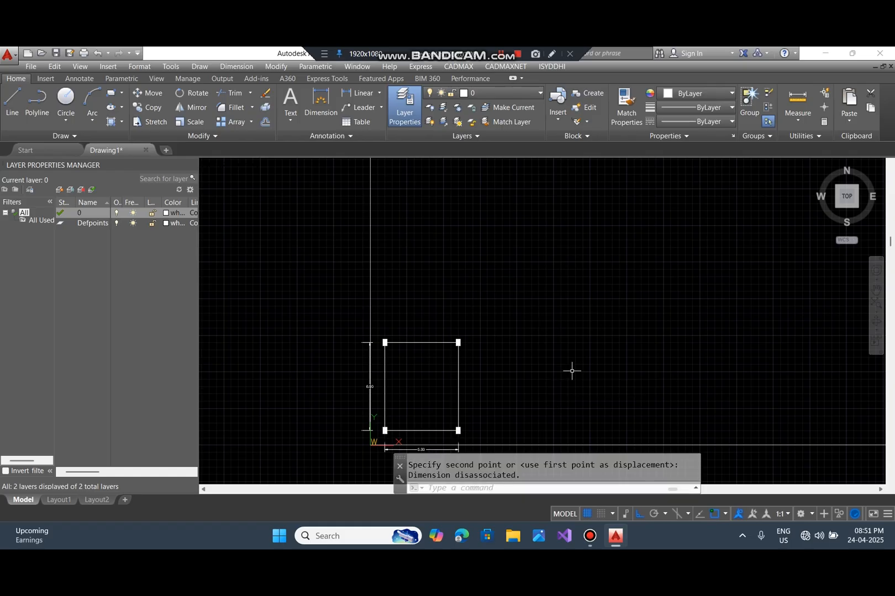
pyautogui.write('1.-1')
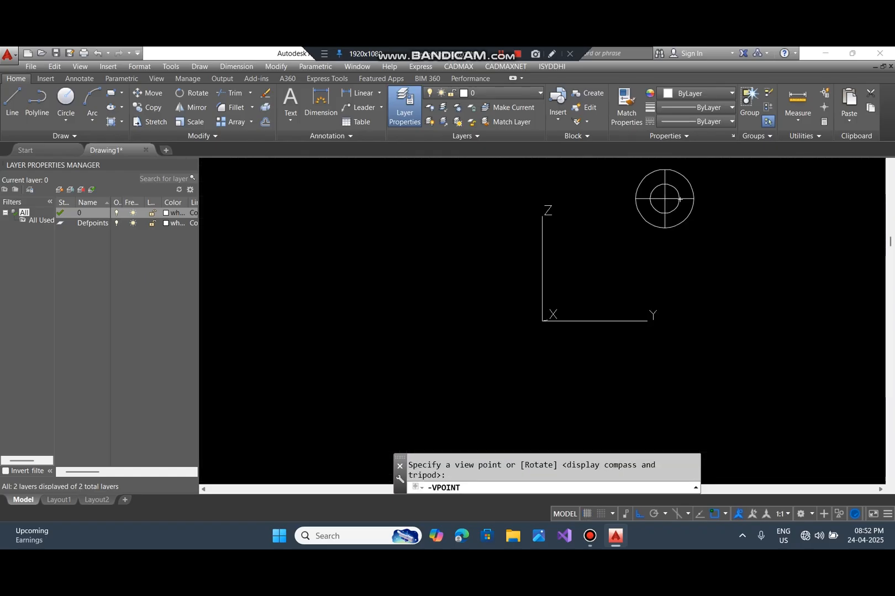
# - Finish viewpoint 1,-1,10, then place corner columns, 300×450 ground beams and ground walls via CADMAXNET
pyautogui.write('1,-1,10')
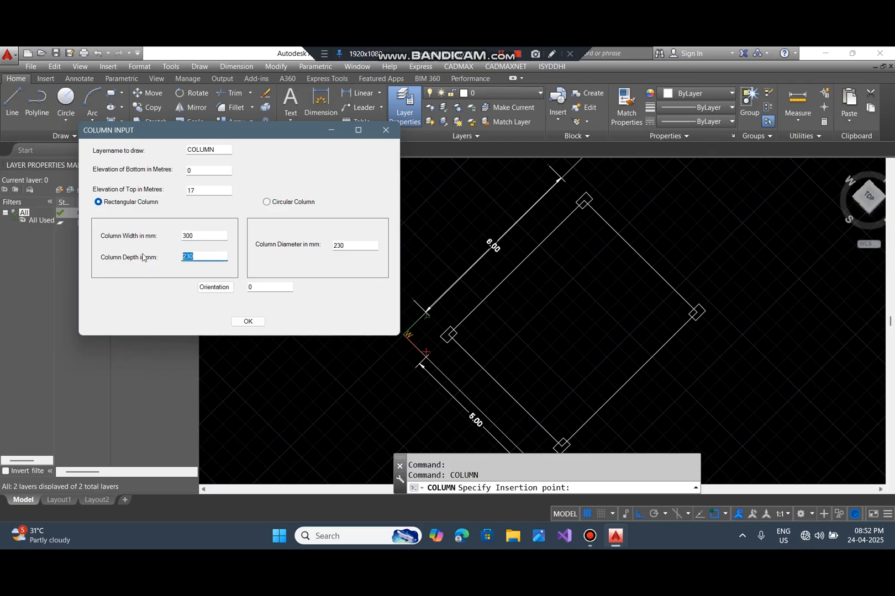
pyautogui.click(247, 322)
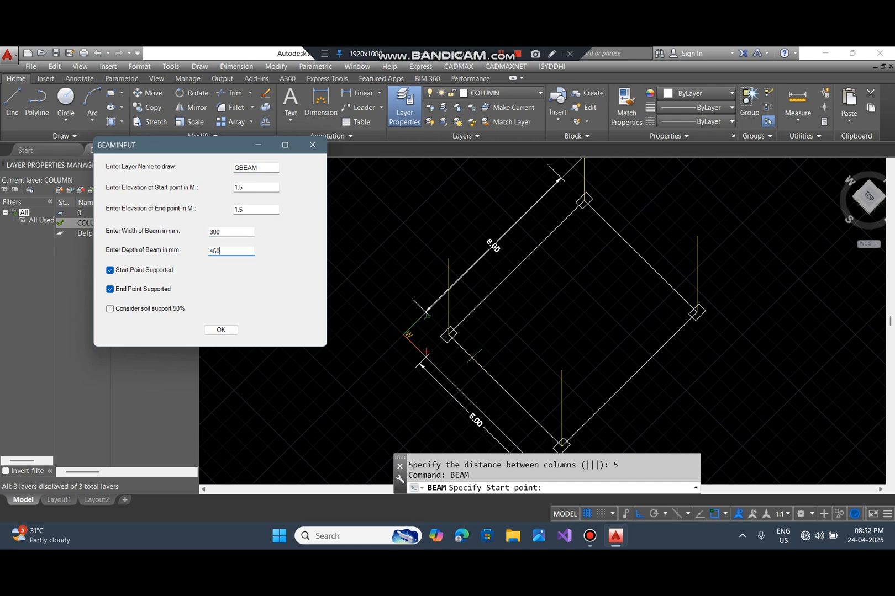
pyautogui.click(220, 331)
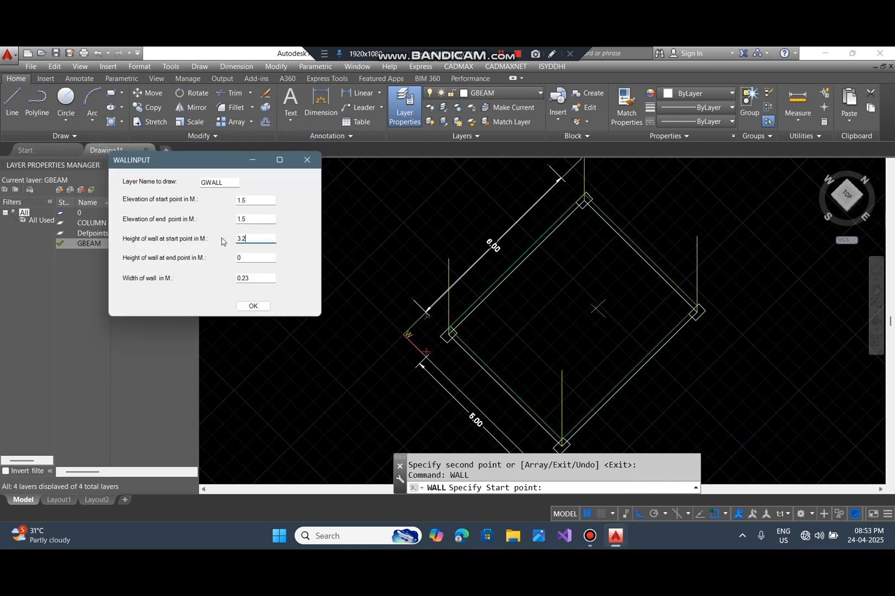
pyautogui.click(252, 306)
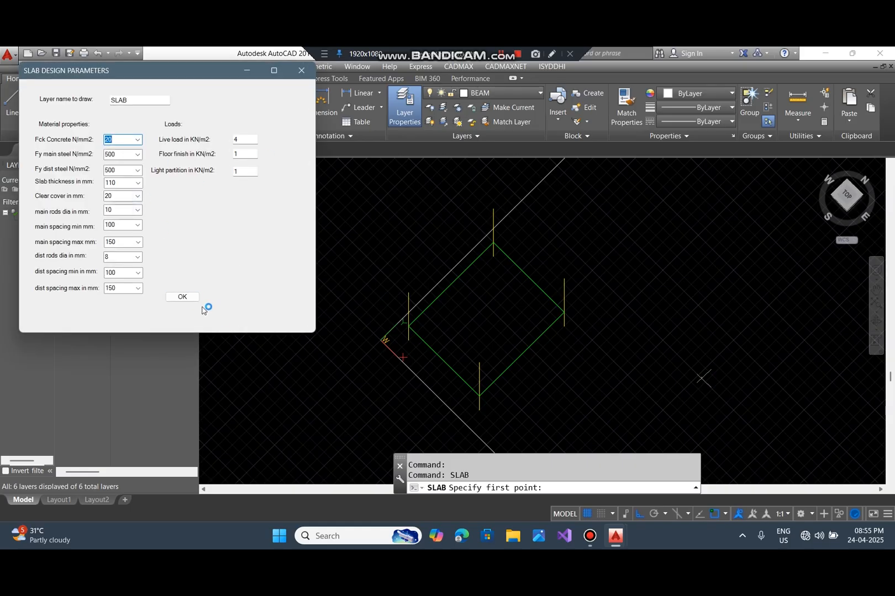
# - Add a two-way (T) slab over the four corners and upper walls ending at 5 m elevation
pyautogui.click(181, 297)
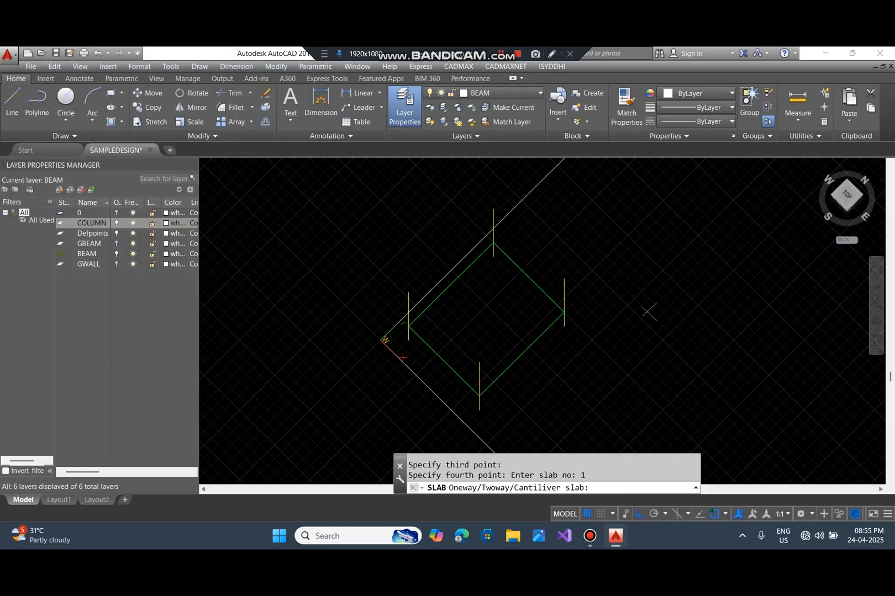
pyautogui.write('T')
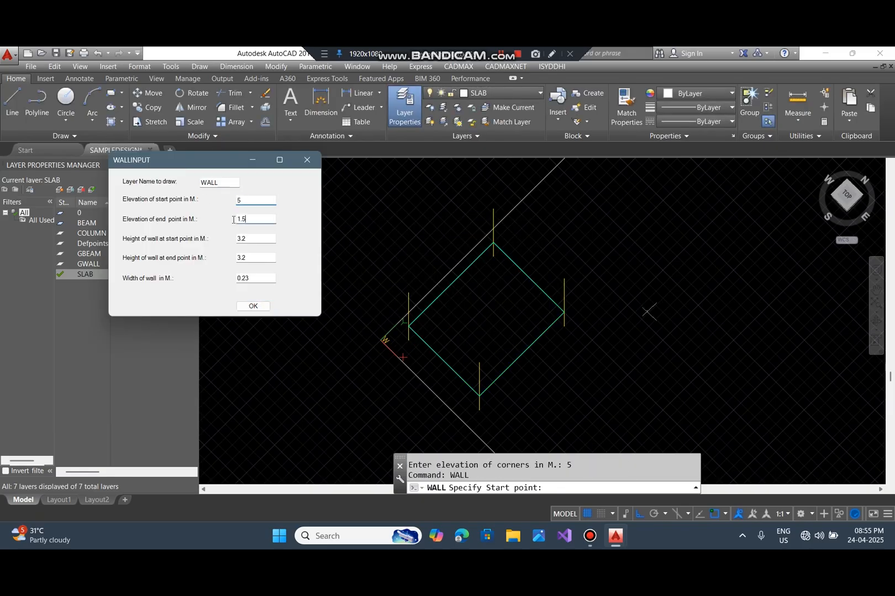
pyautogui.click(252, 306)
pyautogui.write('0')
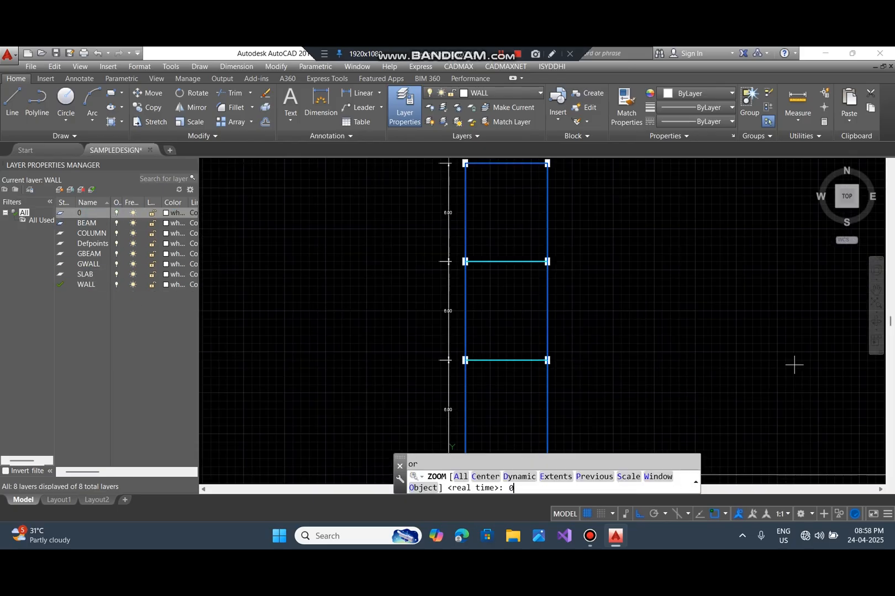
# - Make BEAM the current layer from the Layer Properties list
pyautogui.click(504, 67)
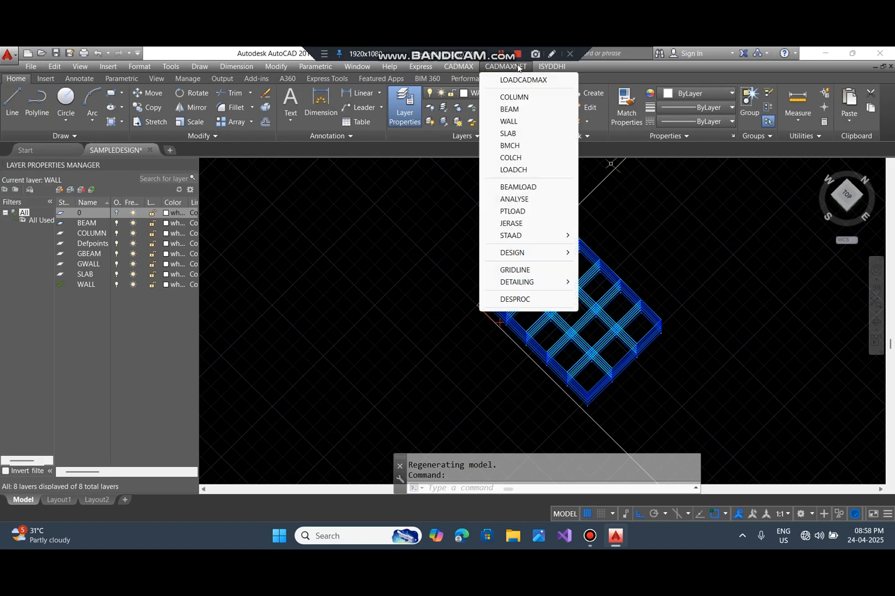
pyautogui.click(518, 190)
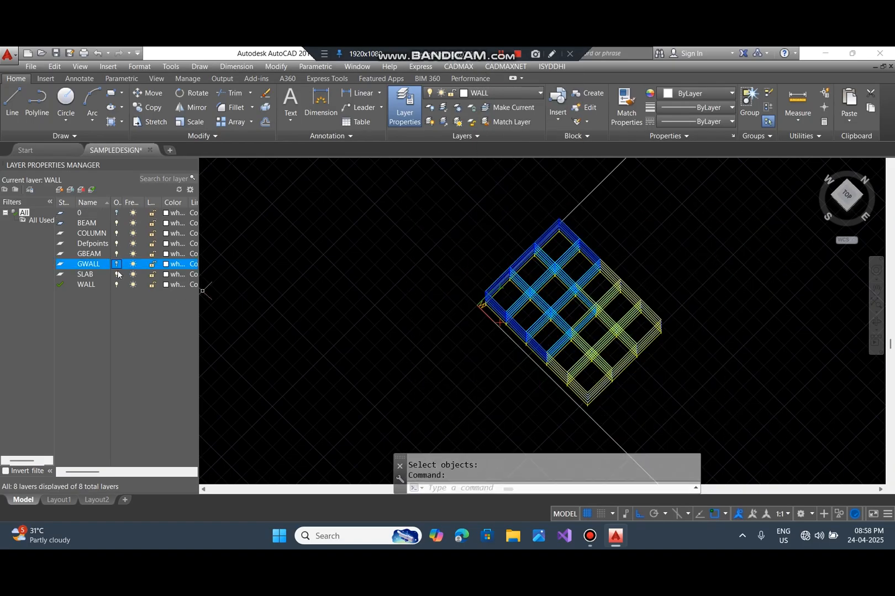
pyautogui.click(87, 224)
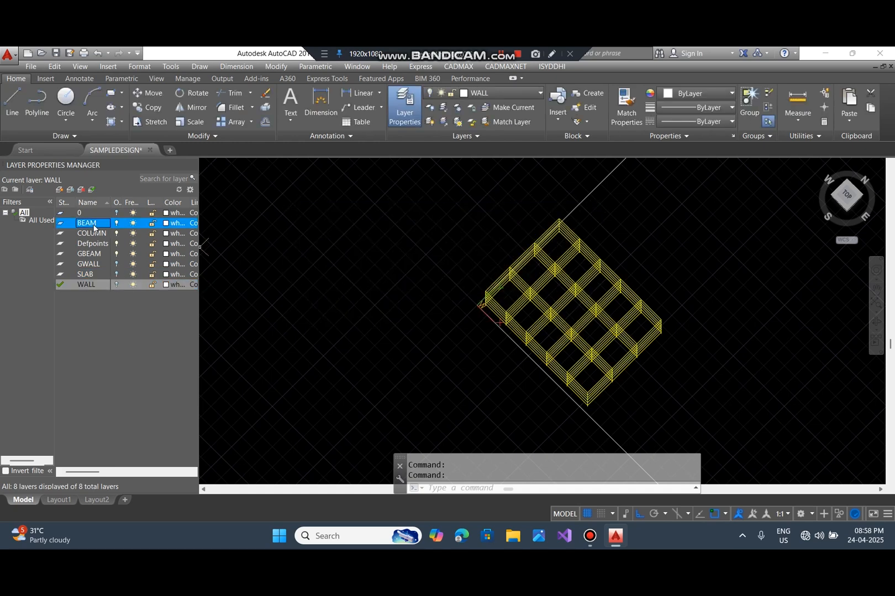
pyautogui.doubleClick(87, 223)
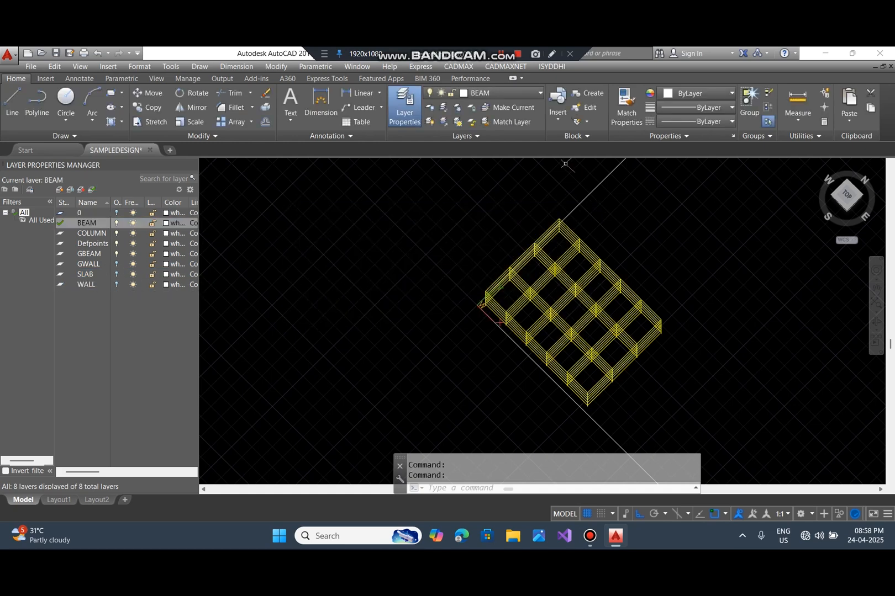
# - Run CADMAXNET ANALYSE on the whole window-selected frame, generating the JOINT layer
pyautogui.click(504, 66)
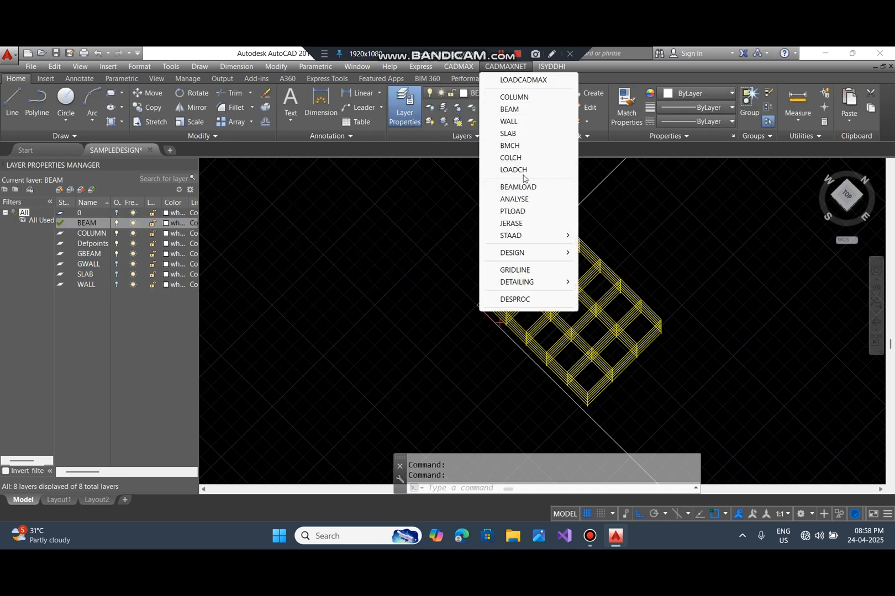
pyautogui.click(514, 199)
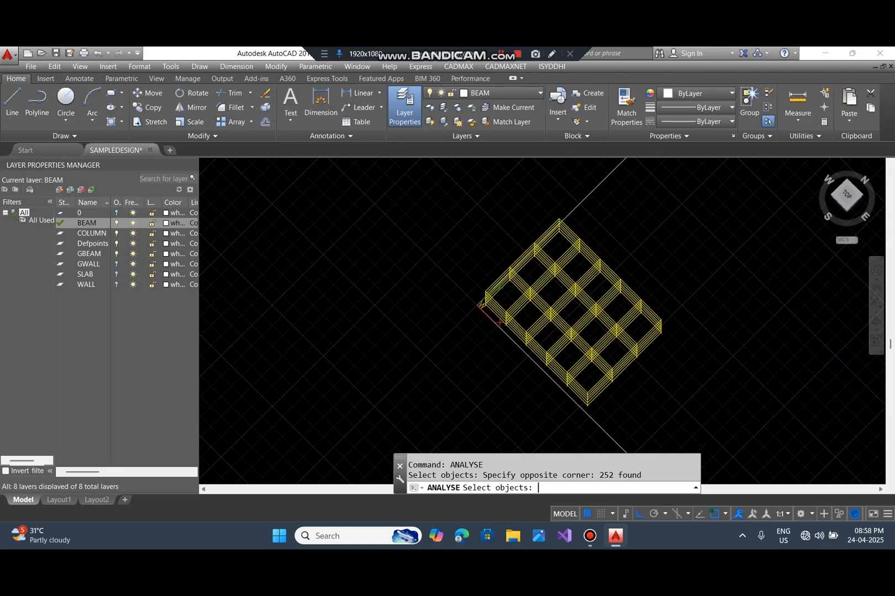
pyautogui.click(505, 67)
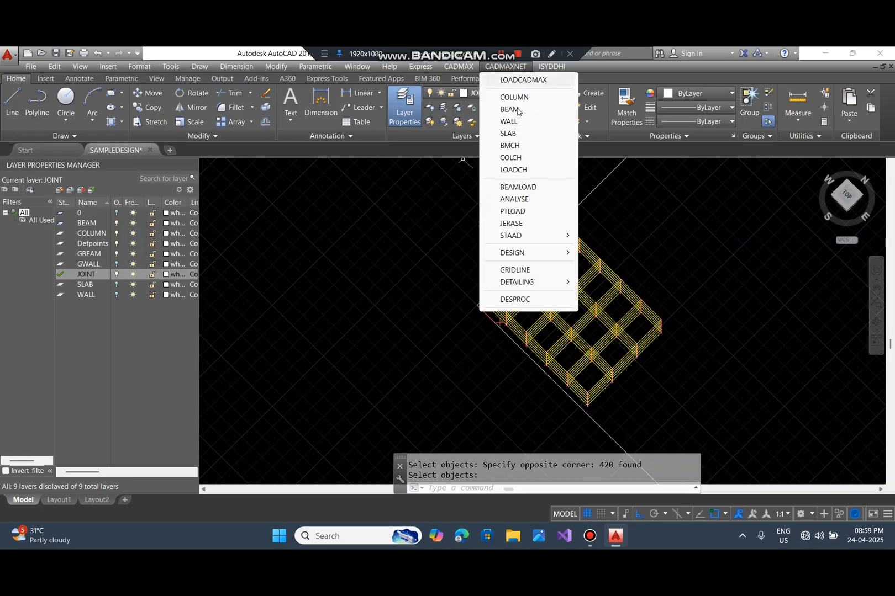
# - Design columns and footings with fck 20, fy 500, SBC 250, placing footings on the FOOT layer
pyautogui.click(514, 96)
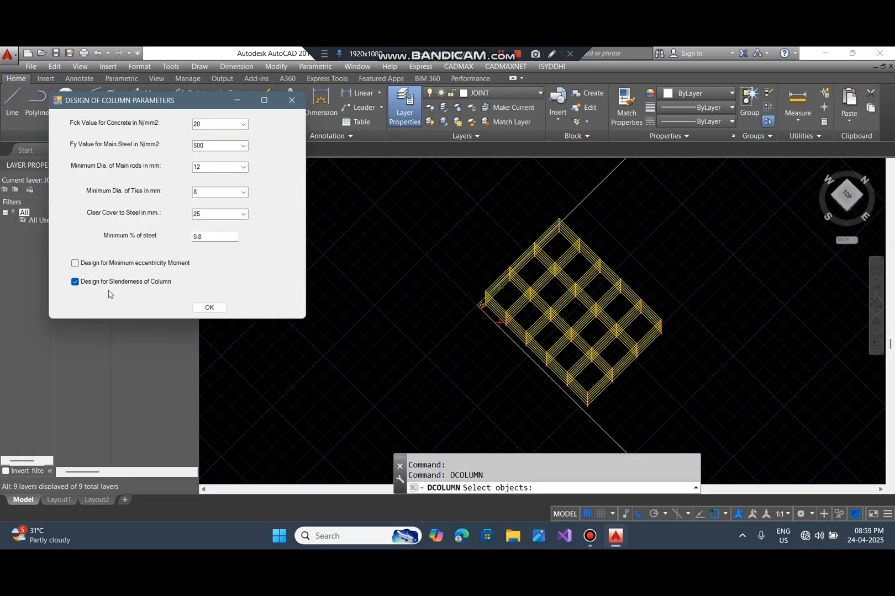
pyautogui.click(209, 307)
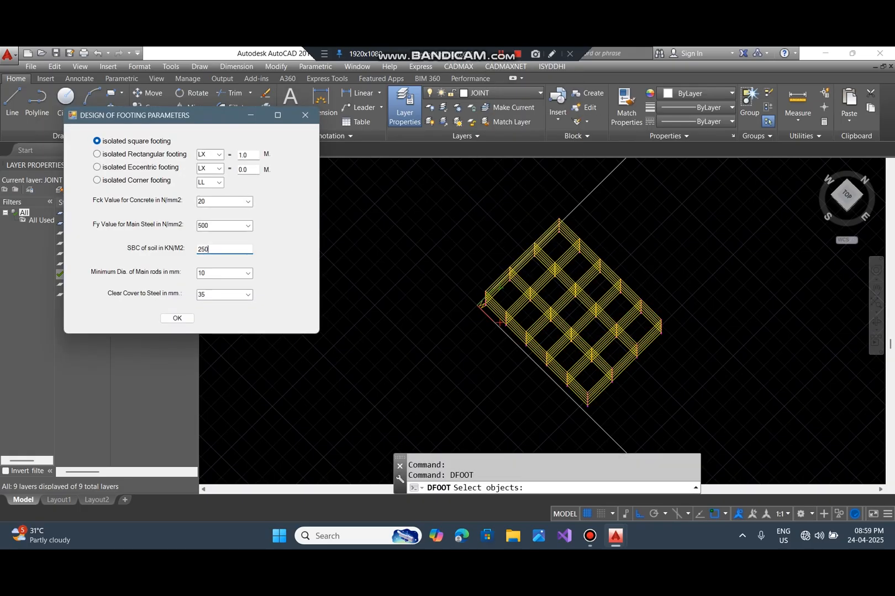
pyautogui.click(176, 318)
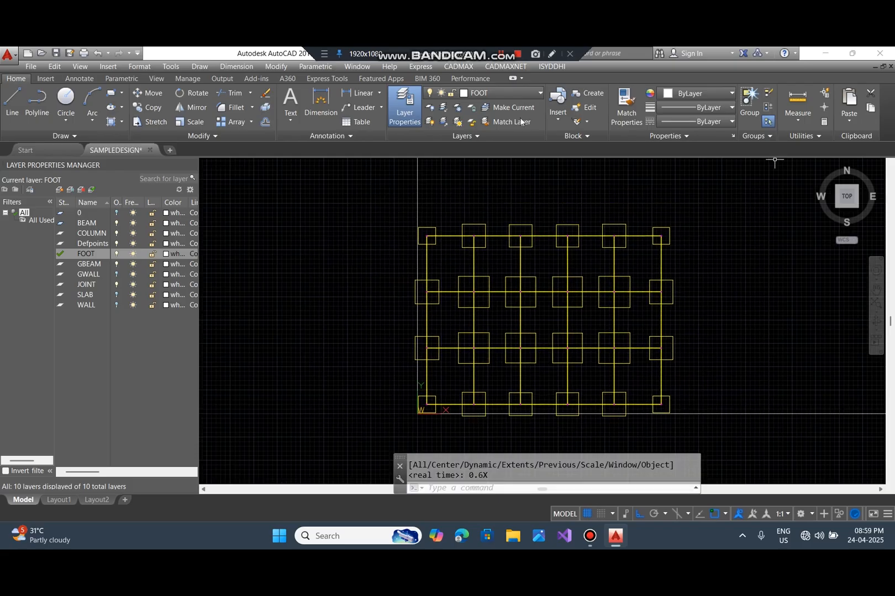
# - Add type-1 labelled grid lines with bubbles around the plan by picking its corners
pyautogui.click(504, 67)
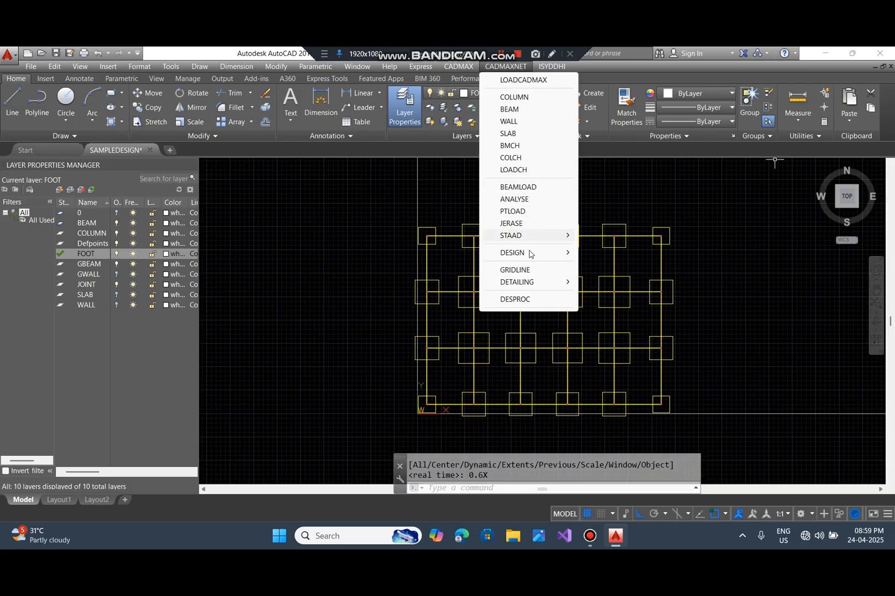
pyautogui.click(514, 274)
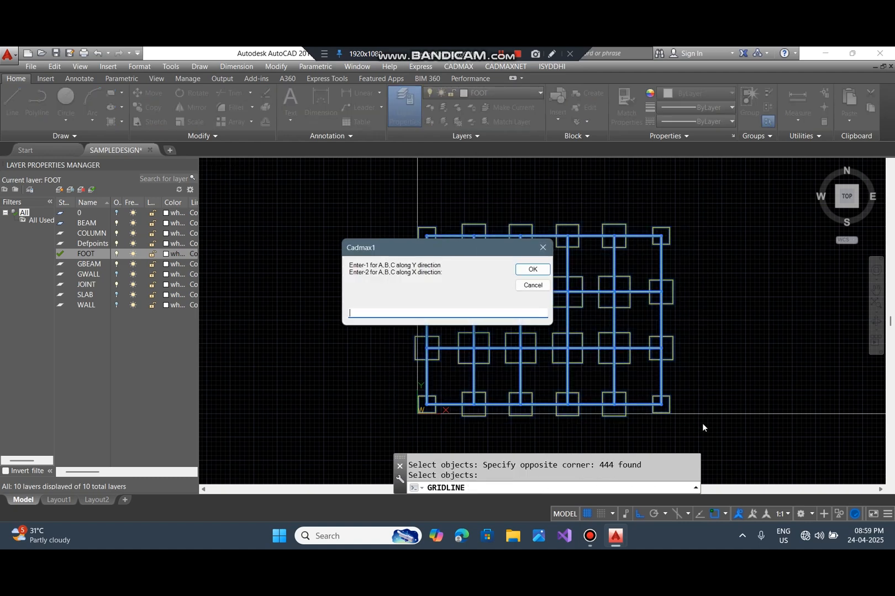
pyautogui.write('1')
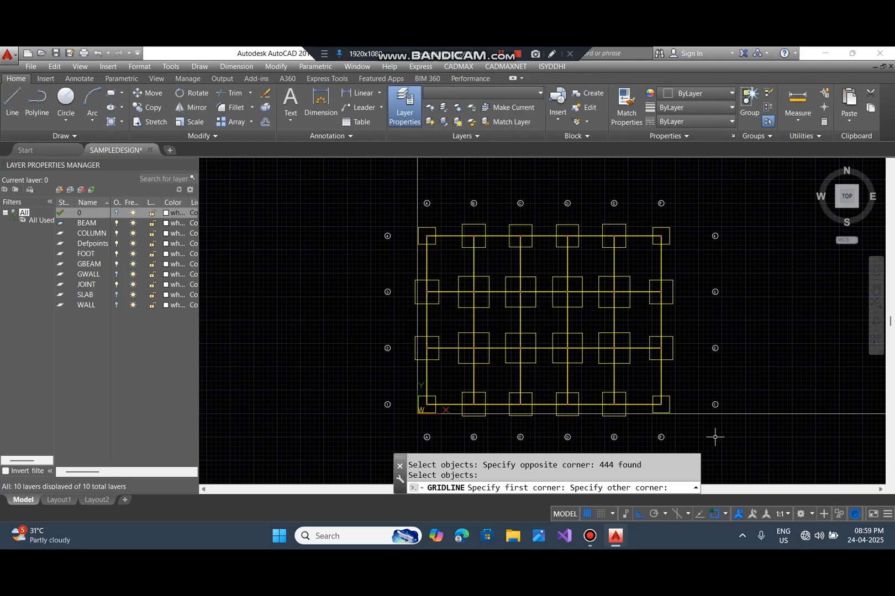
pyautogui.click(505, 66)
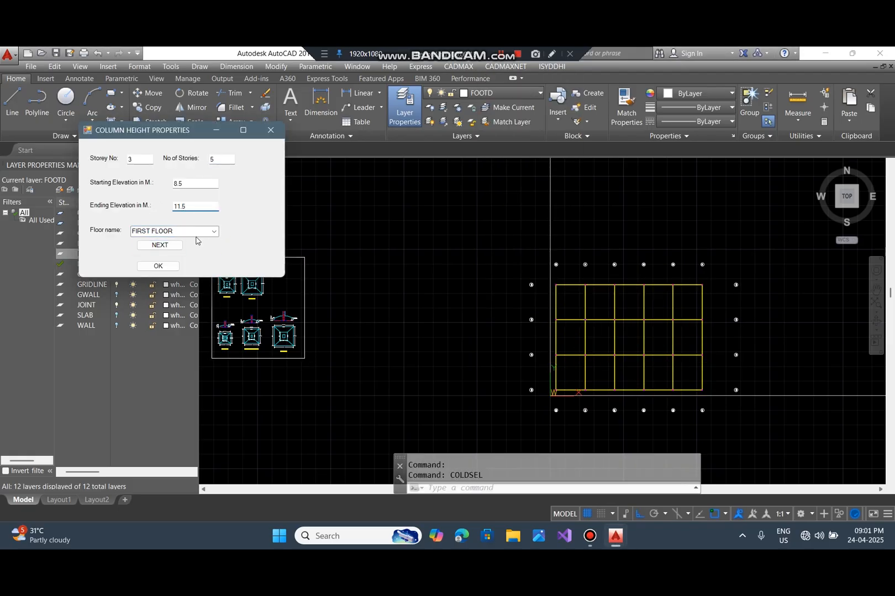
# - Confirm storey column heights, draw the column schedule, and set the beam detailing layer and elevations
pyautogui.click(158, 266)
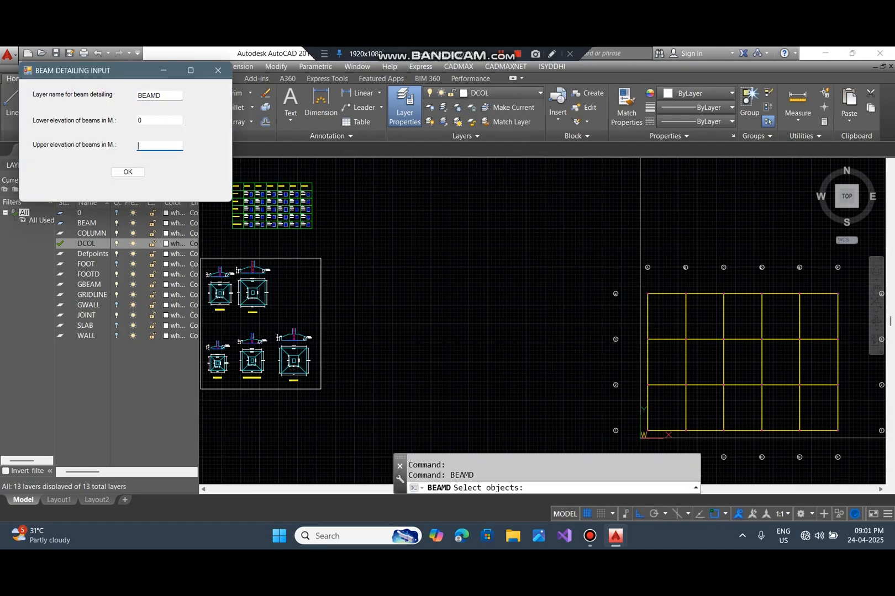
pyautogui.click(127, 172)
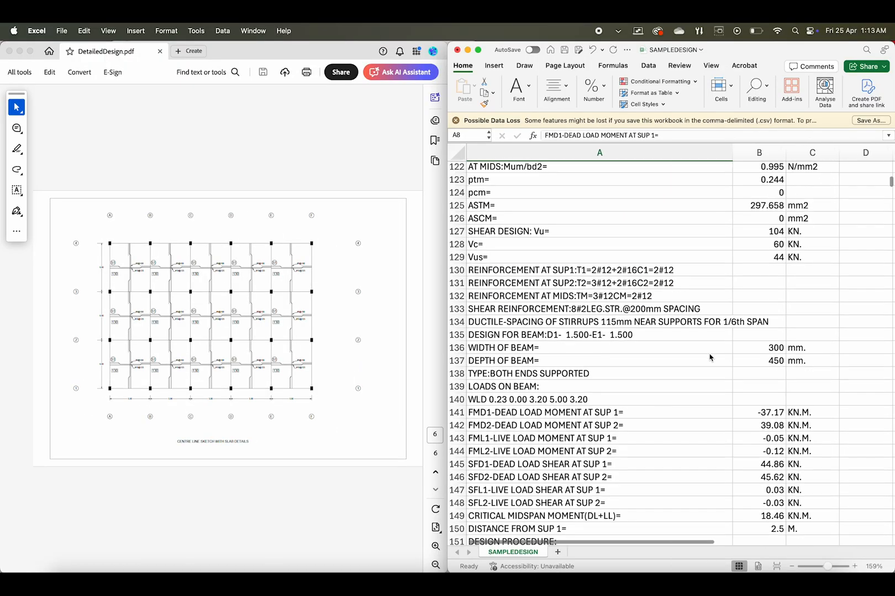
# - Scroll the SAMPLEDESIGN beam report down to rows 486–515 showing reinforcement and moments
pyautogui.scroll(-3)
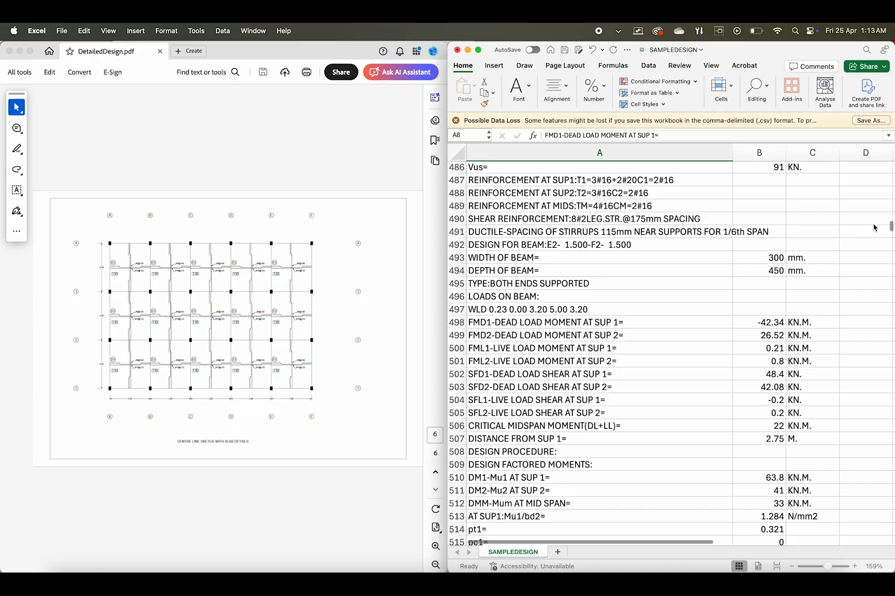